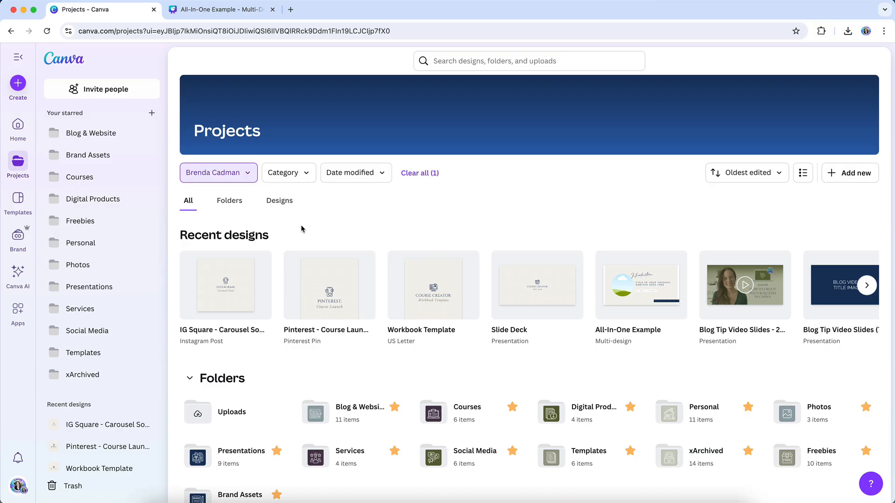
Open the All-In-One Example design from recent designs and scroll down to Page 3
{"action": "left_click", "coordinate": [219, 9]}
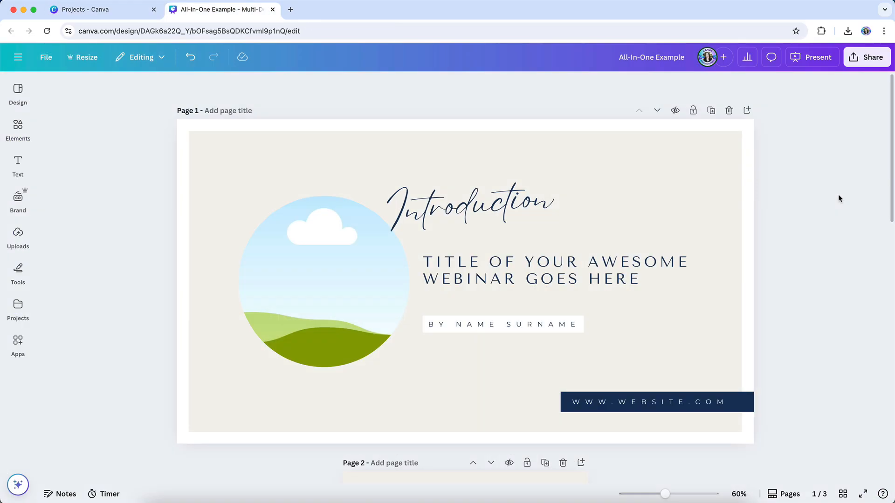
{"action": "scroll", "scroll_direction": "down", "scroll_amount": 3}
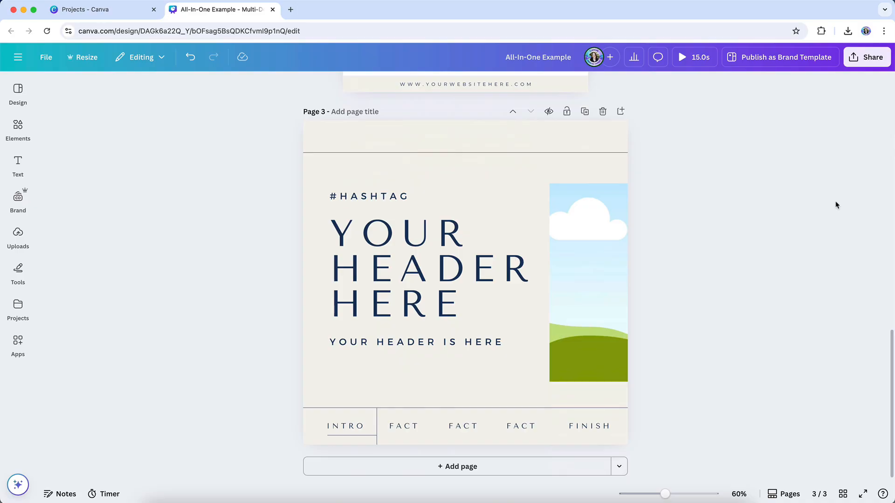
{"action": "mouse_move", "coordinate": [839, 206]}
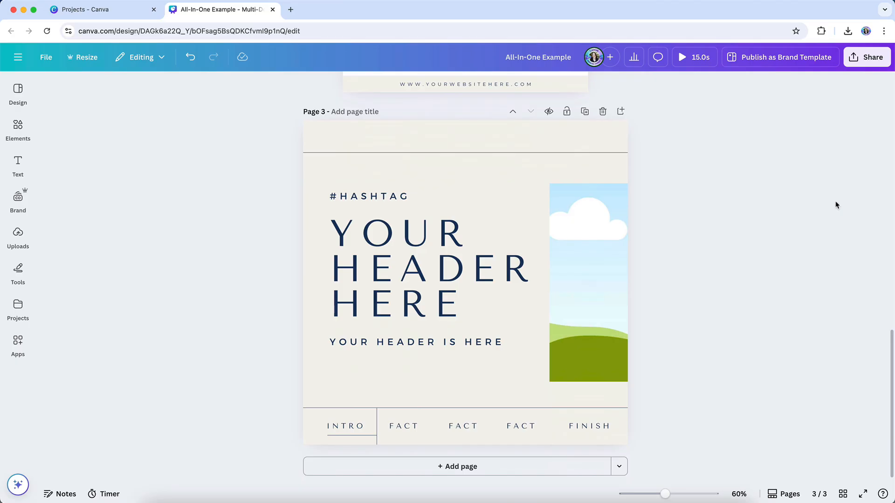
{"action": "mouse_move", "coordinate": [712, 381]}
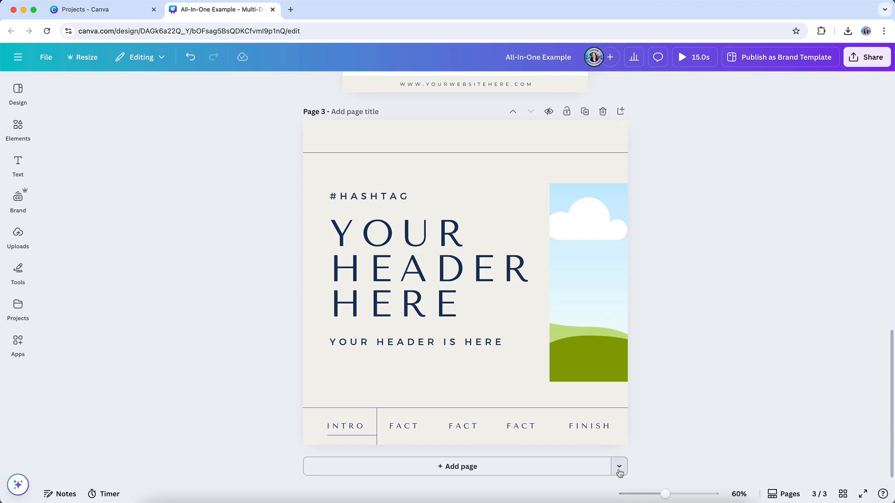
Add a blank page, then add an Instagram Post (4:5) page from grid view
{"action": "left_click", "coordinate": [620, 467]}
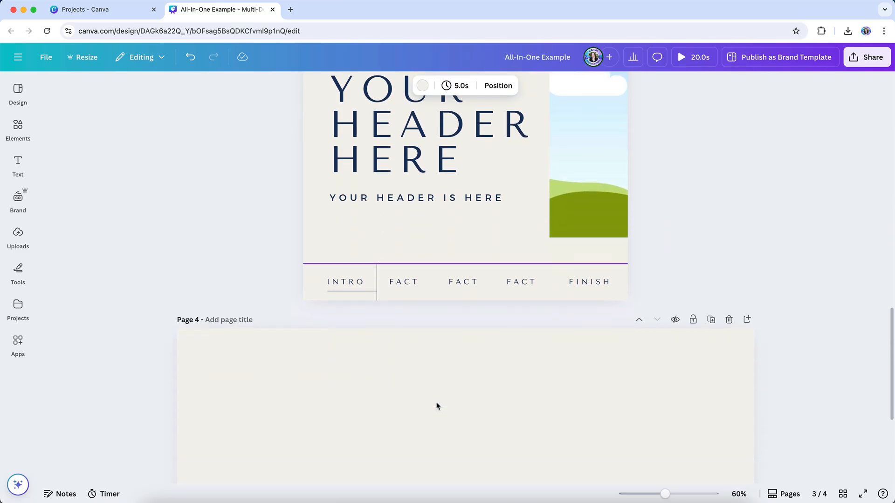
{"action": "scroll", "scroll_direction": "down", "scroll_amount": 3}
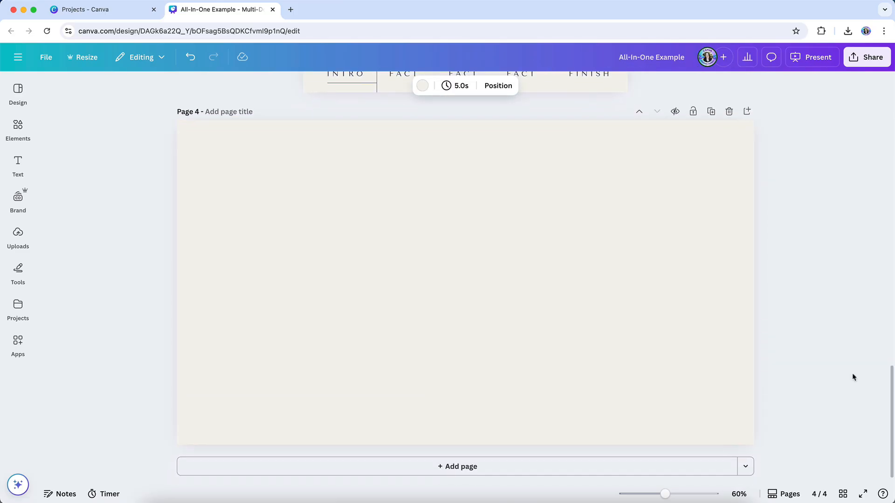
{"action": "left_click", "coordinate": [842, 494]}
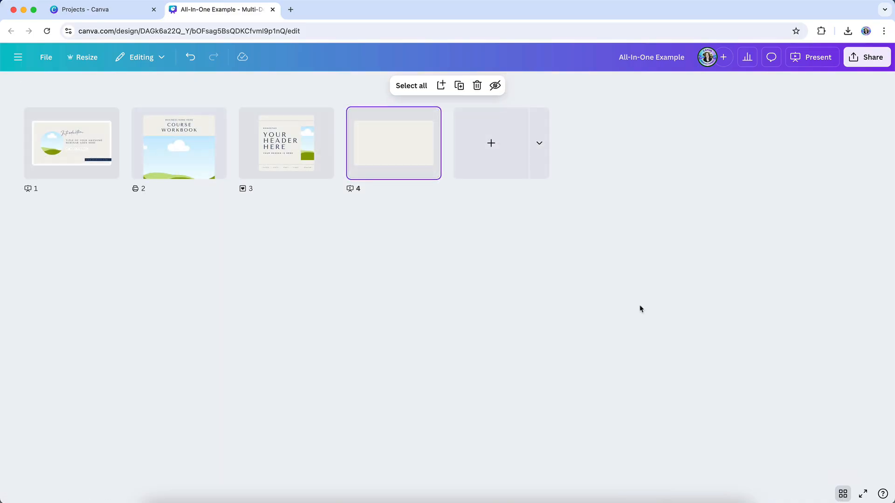
{"action": "left_click", "coordinate": [538, 143]}
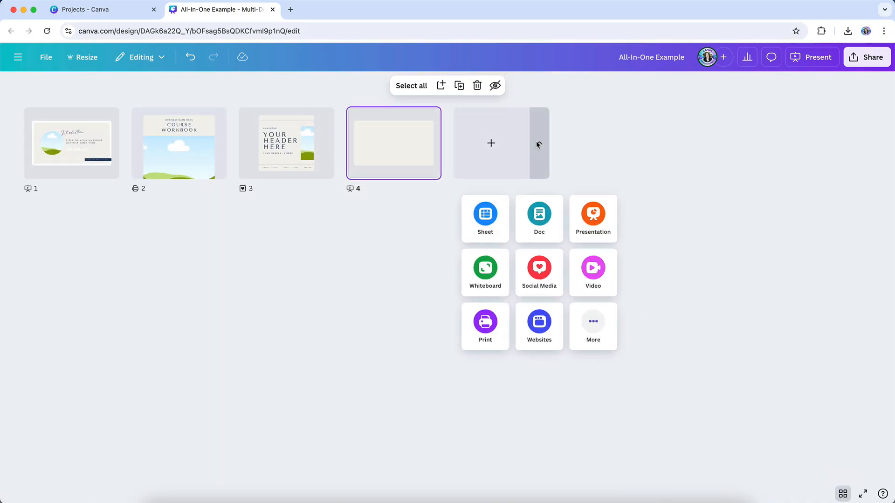
{"action": "left_click", "coordinate": [539, 273]}
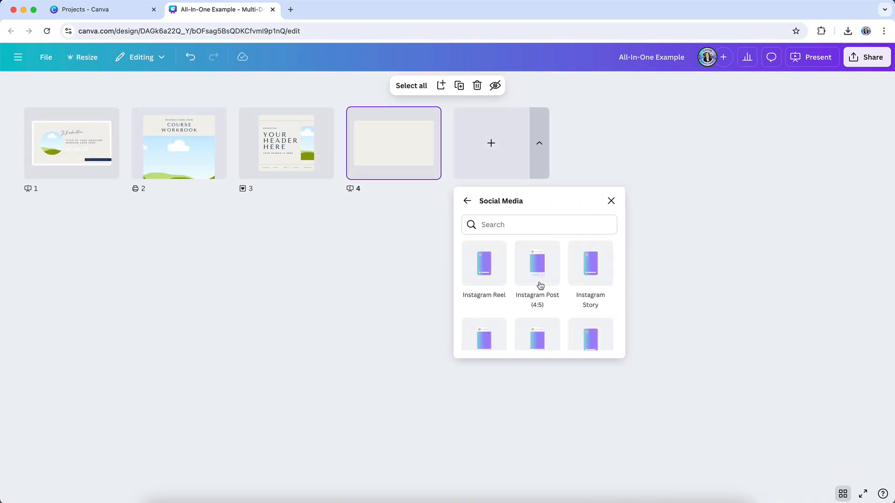
{"action": "left_click", "coordinate": [490, 143]}
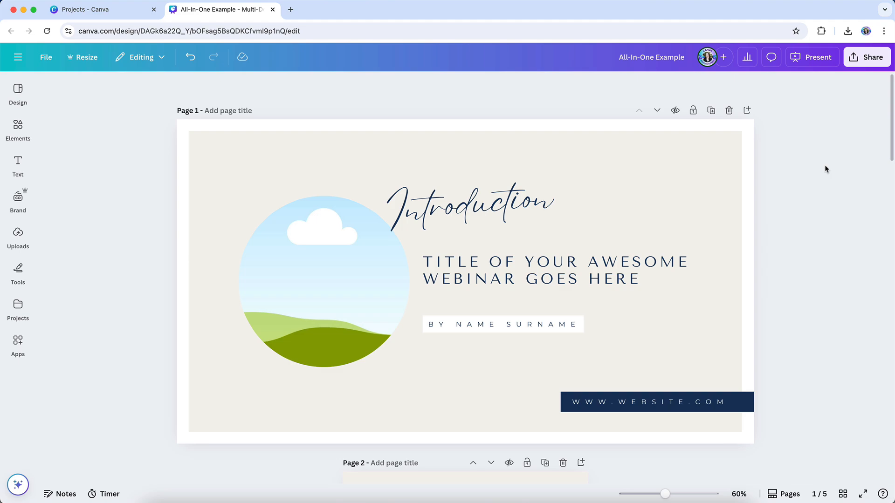
{"action": "mouse_move", "coordinate": [838, 106]}
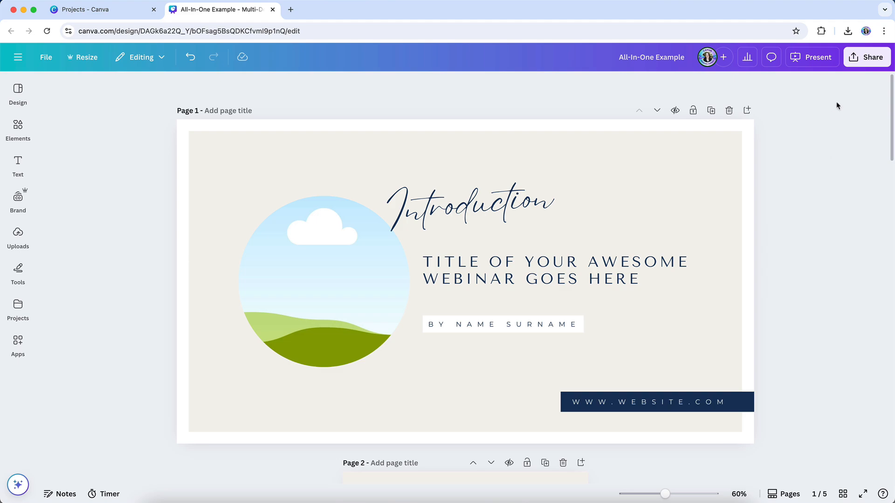
From the Share menu, split the non-slide pages into a new 'All-In-One Example Part 2' design
{"action": "left_click", "coordinate": [867, 57]}
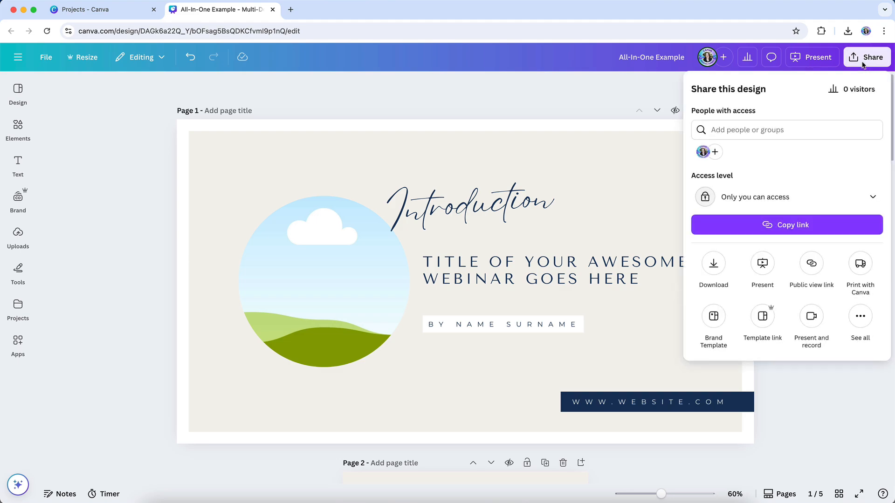
{"action": "mouse_move", "coordinate": [714, 316]}
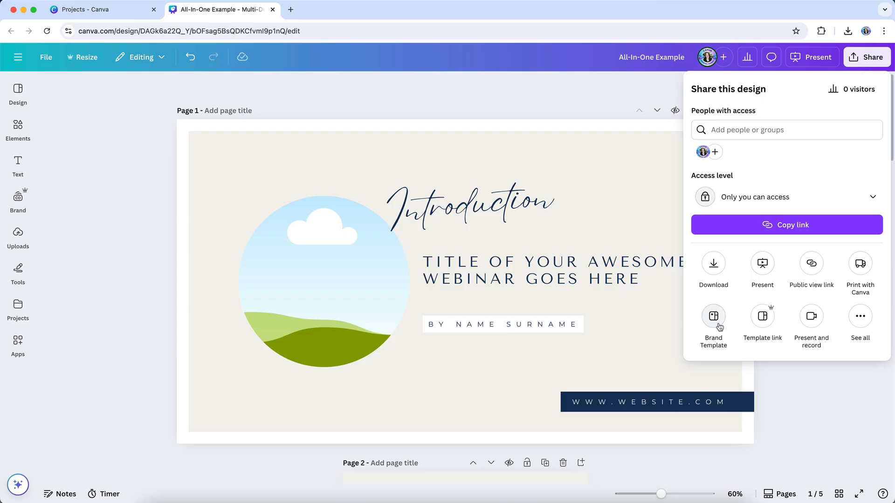
{"action": "left_click", "coordinate": [713, 319]}
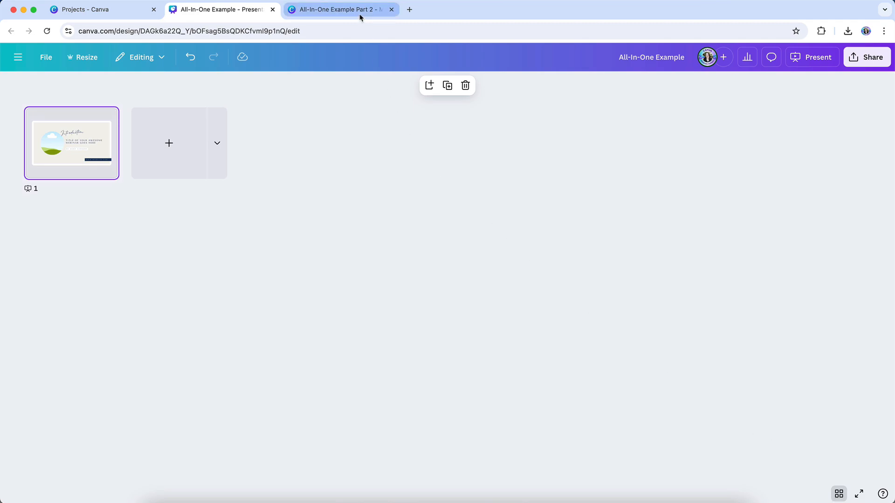
Copy the social post and course workbook pages from Part 2 into All-In-One Example
{"action": "left_click", "coordinate": [338, 9]}
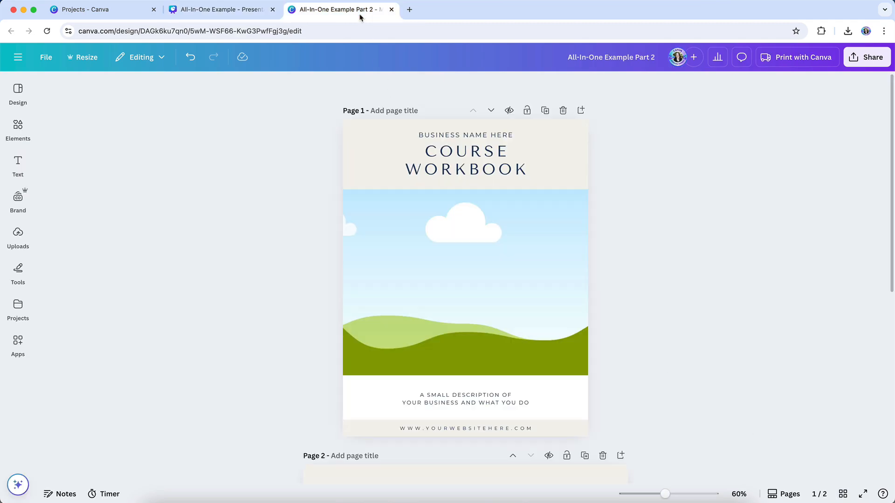
{"action": "mouse_move", "coordinate": [806, 364]}
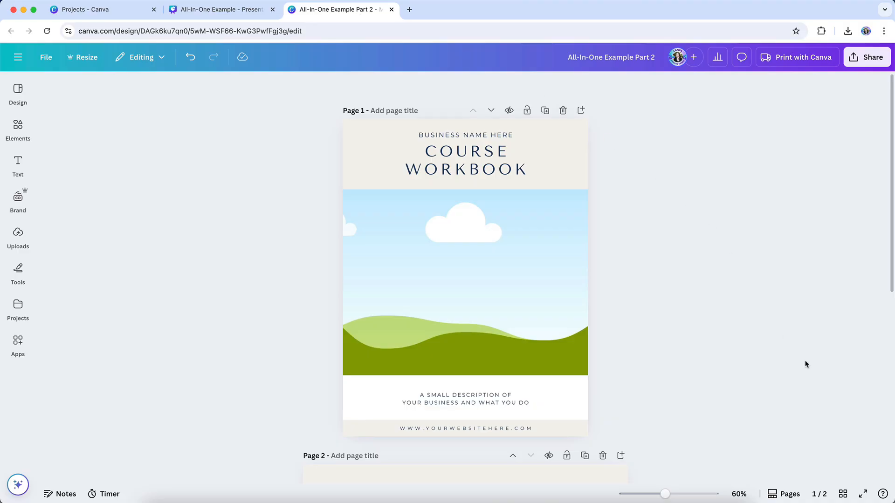
{"action": "left_click", "coordinate": [844, 494]}
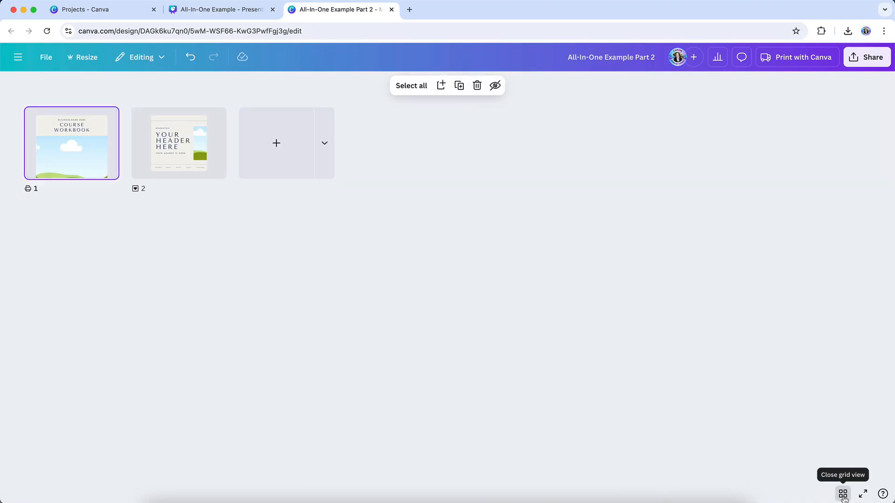
{"action": "left_click", "coordinate": [215, 254]}
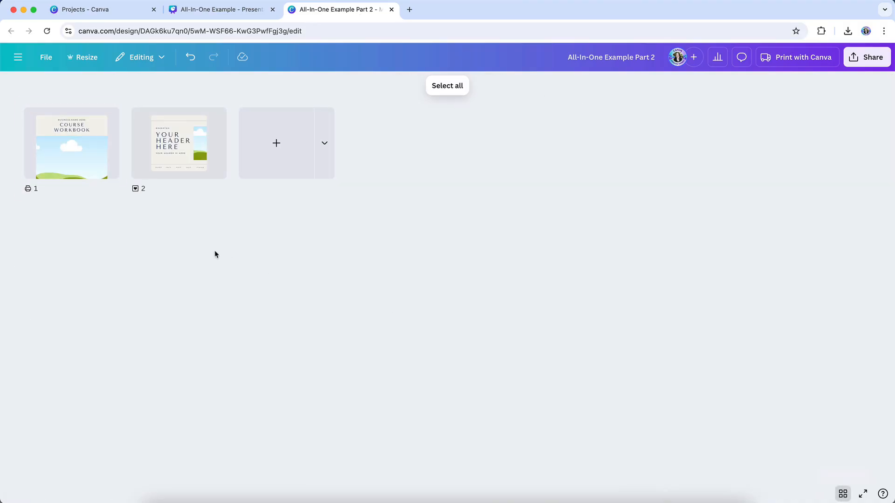
{"action": "mouse_move", "coordinate": [100, 161]}
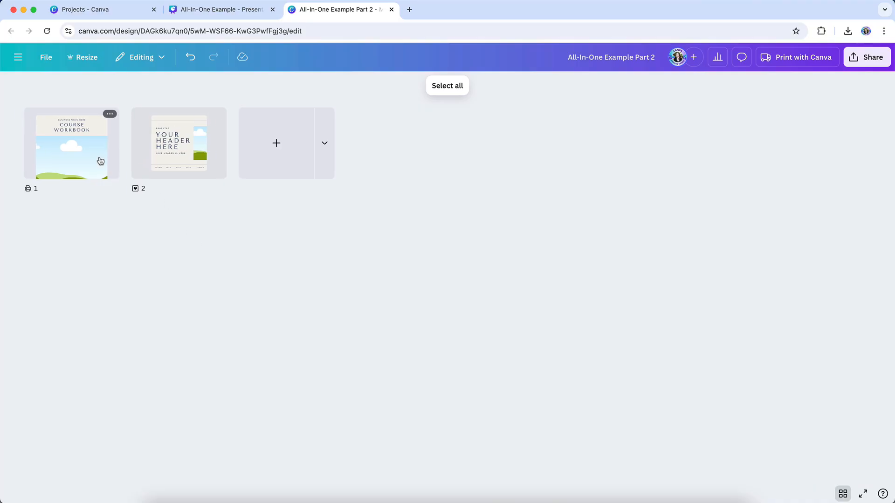
{"action": "left_click", "coordinate": [447, 85]}
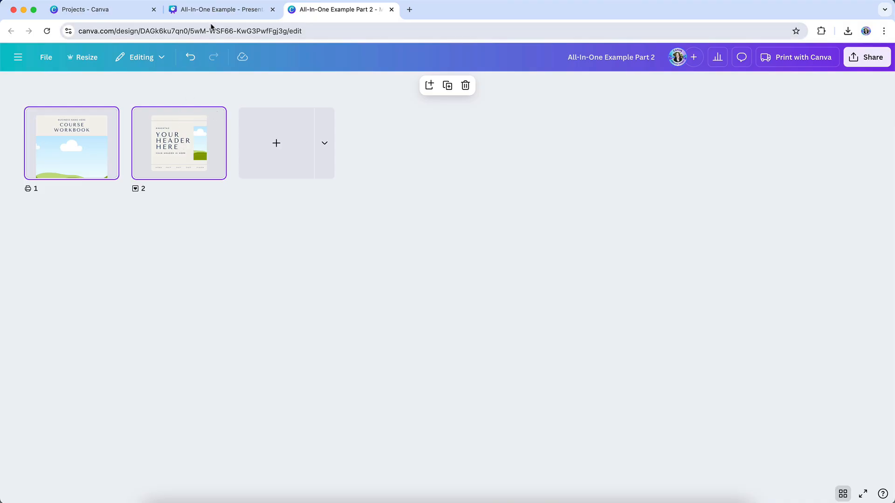
{"action": "left_click", "coordinate": [220, 9]}
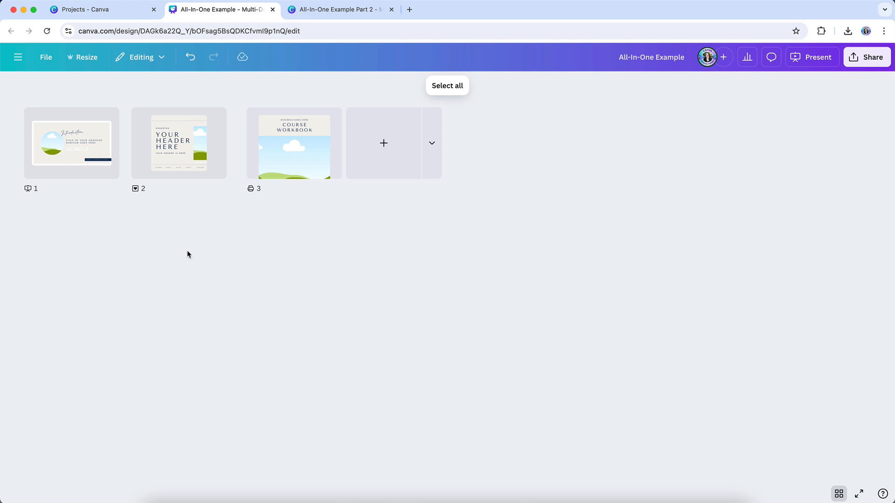
{"action": "mouse_move", "coordinate": [163, 247]}
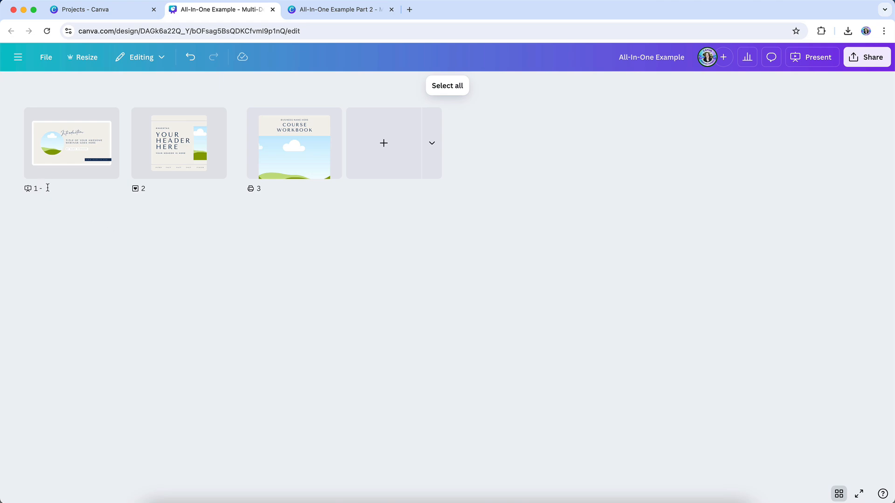
Type the page titles 'Presentation Slide' for page 1 and 'Social Post' for page 2
{"action": "type", "text": "Presentation"}
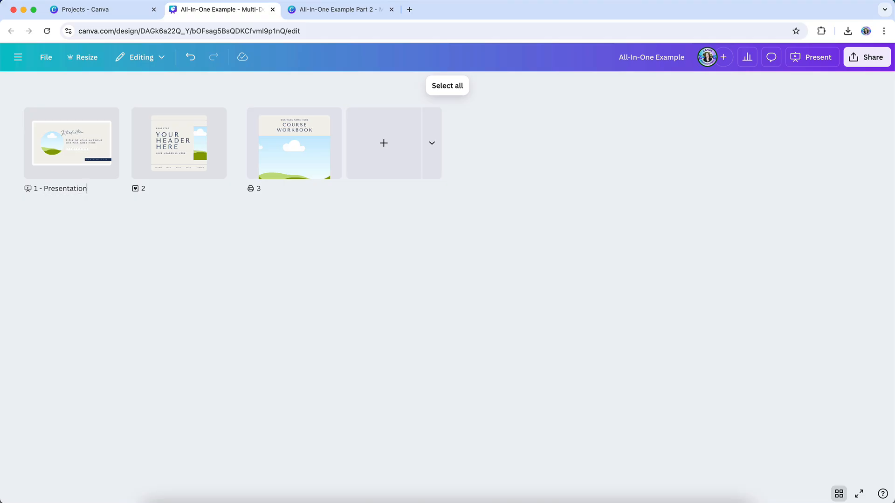
{"action": "type", "text": "Slid"}
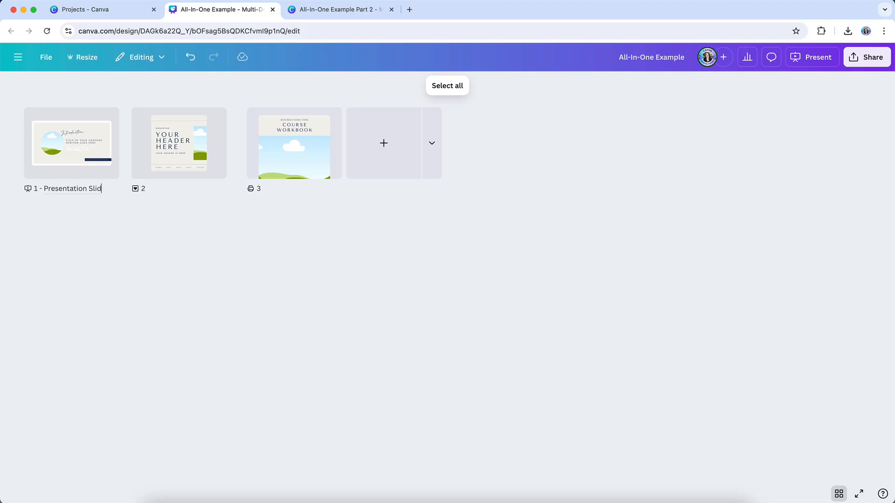
{"action": "left_click", "coordinate": [154, 188]}
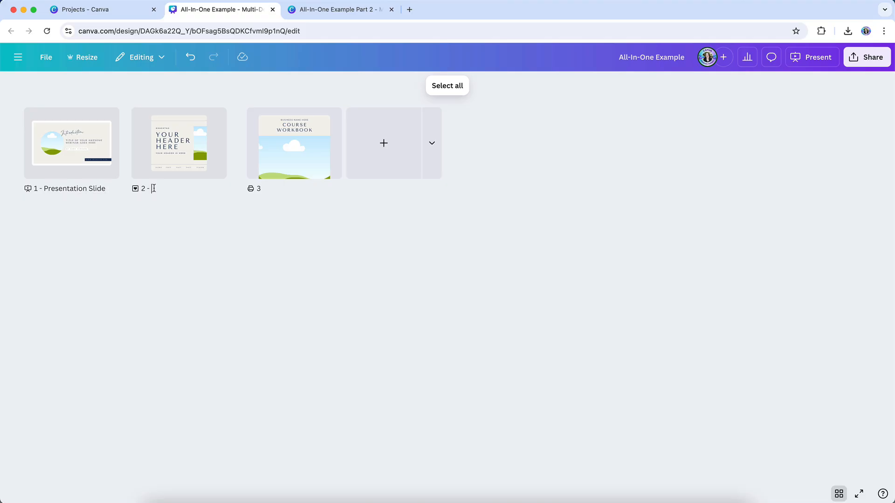
{"action": "type", "text": "Social"}
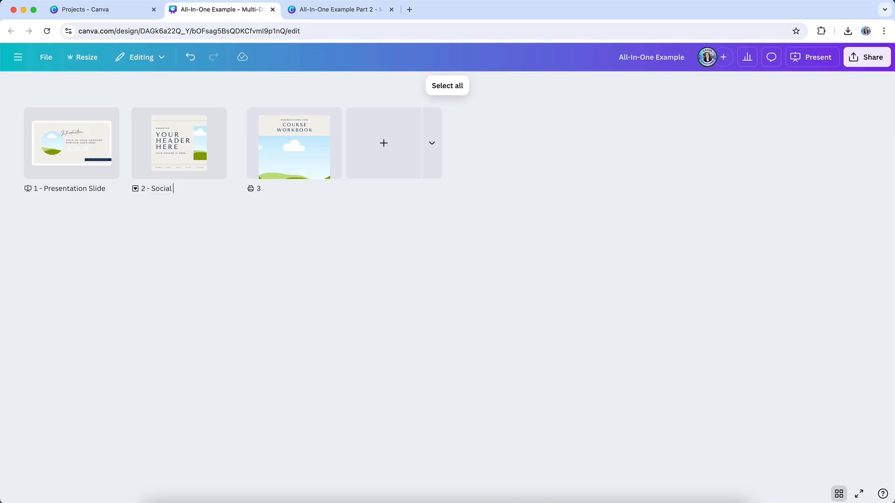
{"action": "type", "text": "Post"}
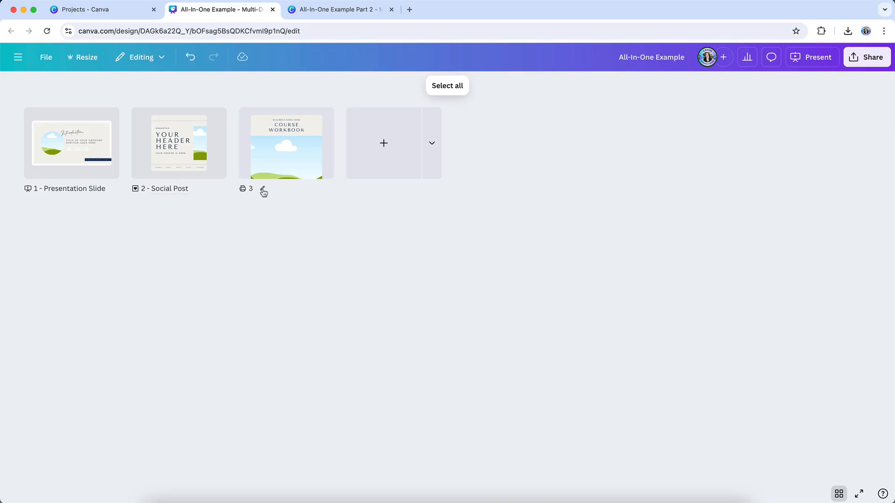